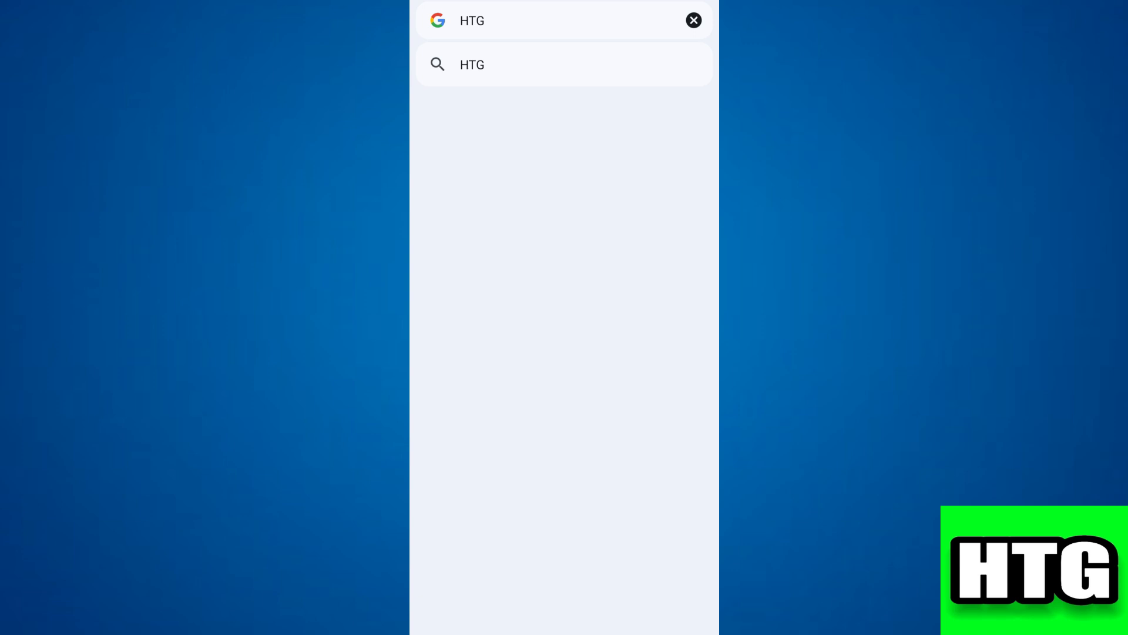
Dismiss the Google search to return to the home screen with the Character.AI app.
{"action": "left_click", "coordinate": [693, 20]}
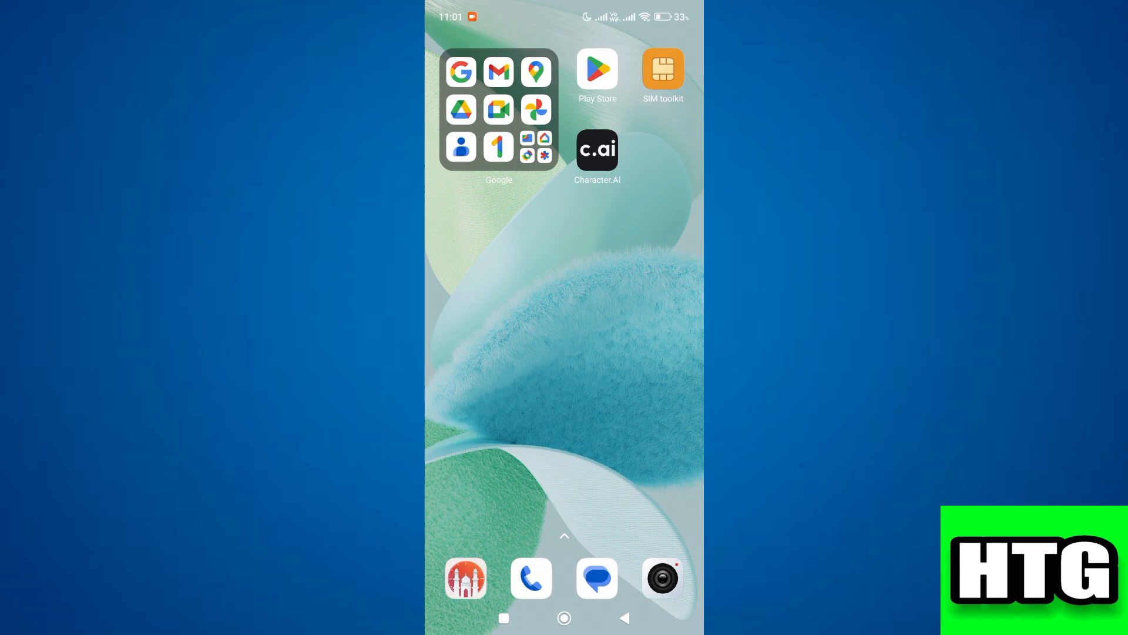
Launch Character.AI and reach the Persona page from the Gojo Satoru chat menu.
{"action": "left_click", "coordinate": [597, 149]}
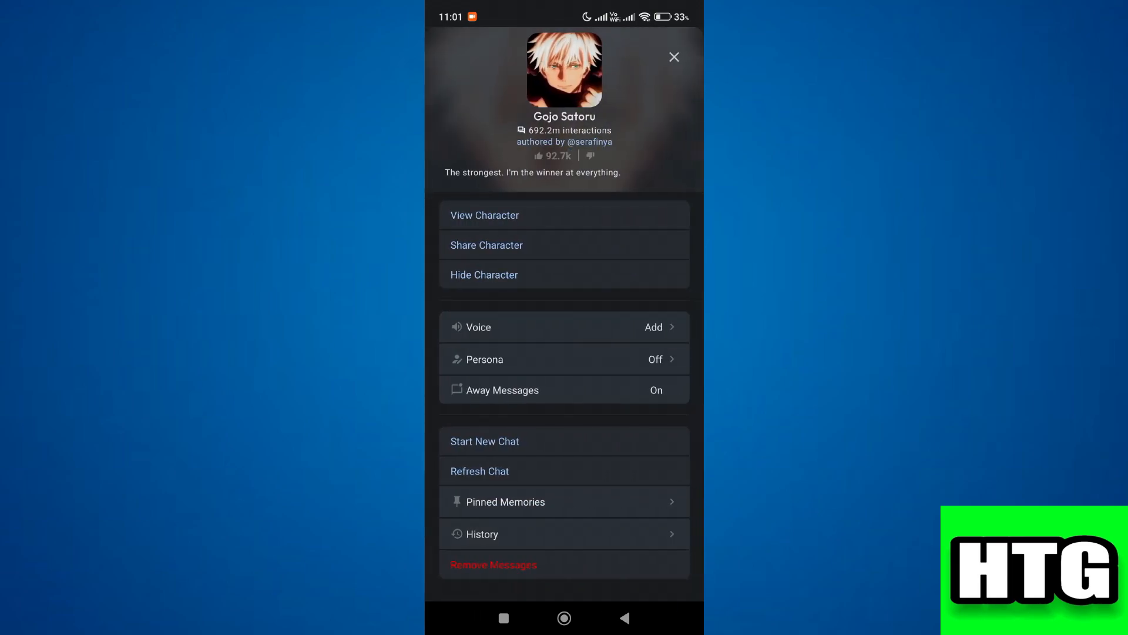
{"action": "left_click", "coordinate": [564, 359]}
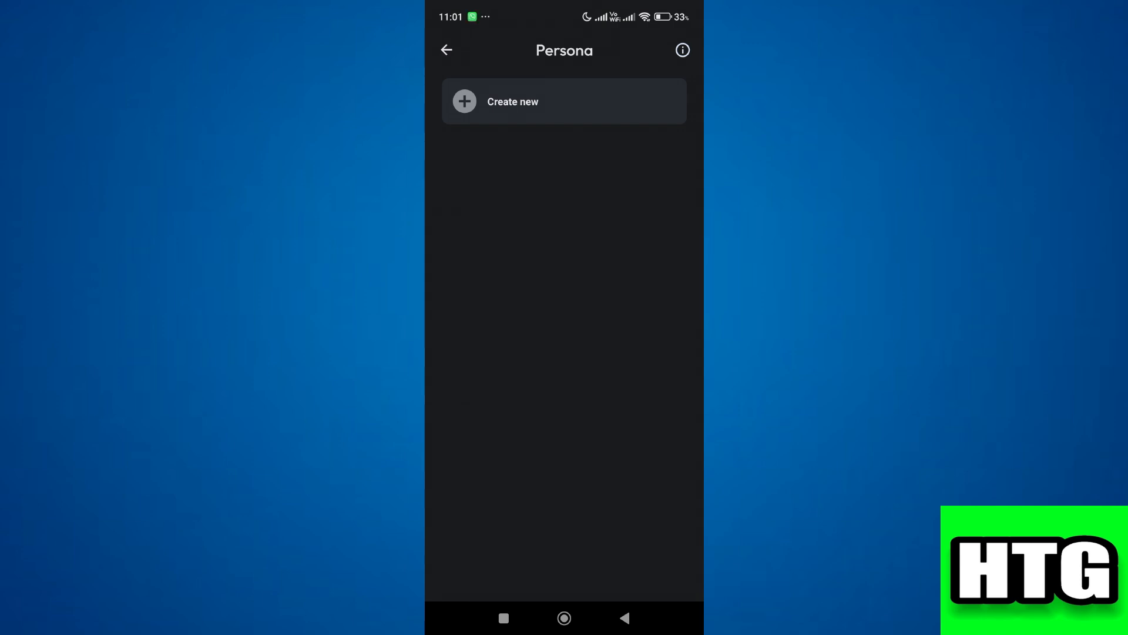
Create persona 'test' with description 'name bob' / 'age 18' on two lines and save it.
{"action": "left_click", "coordinate": [563, 101]}
{"action": "type", "text": "t"}
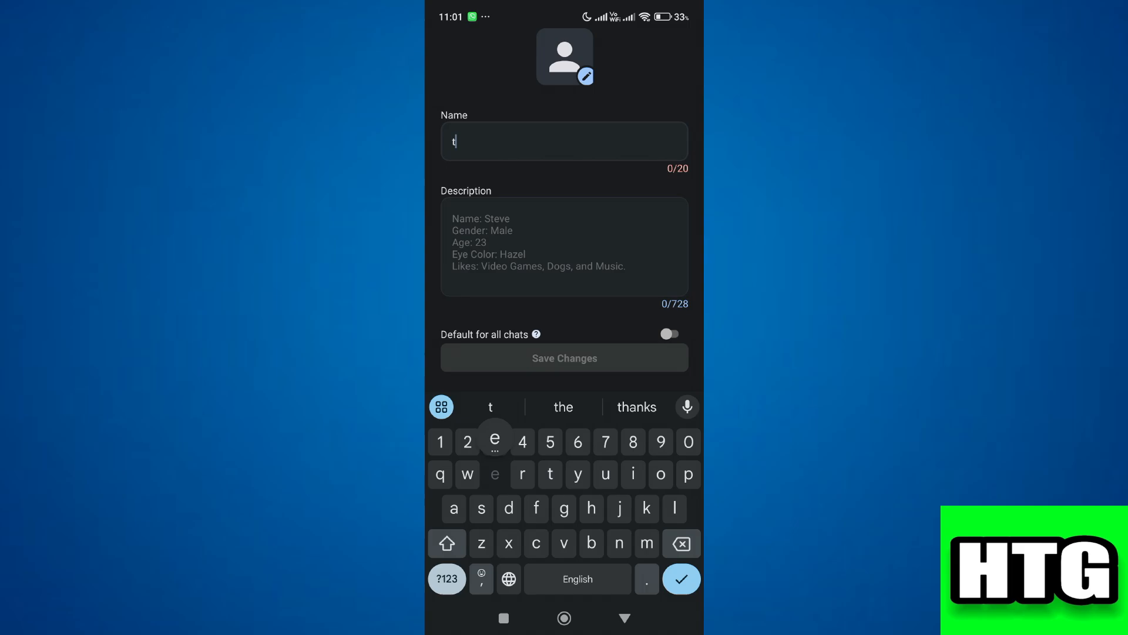
{"action": "type", "text": "est"}
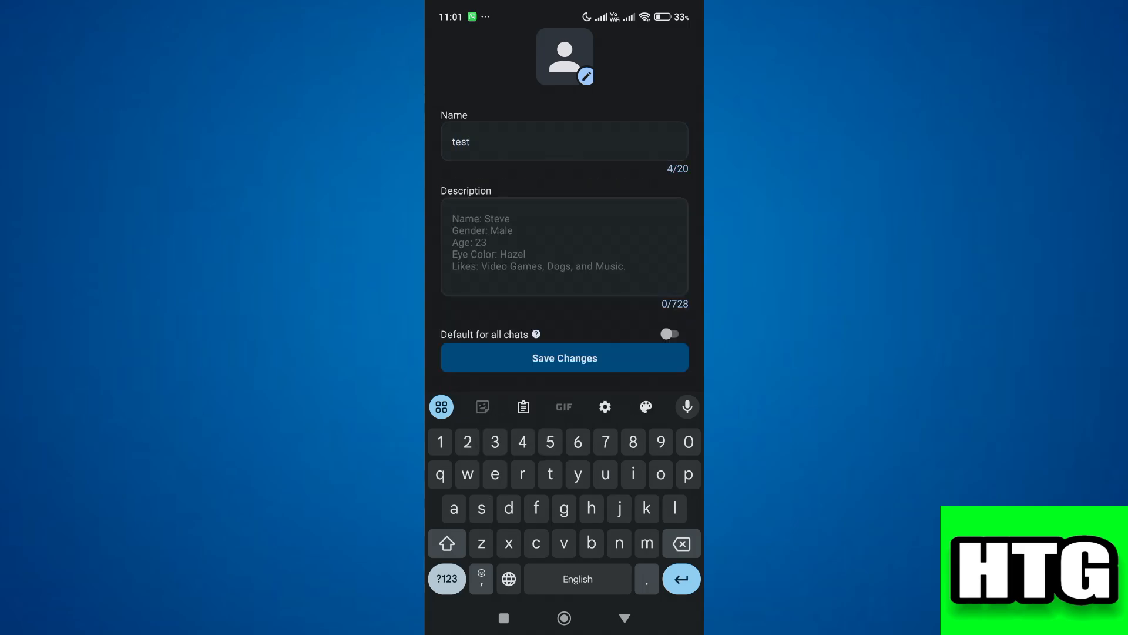
{"action": "type", "text": "name b"}
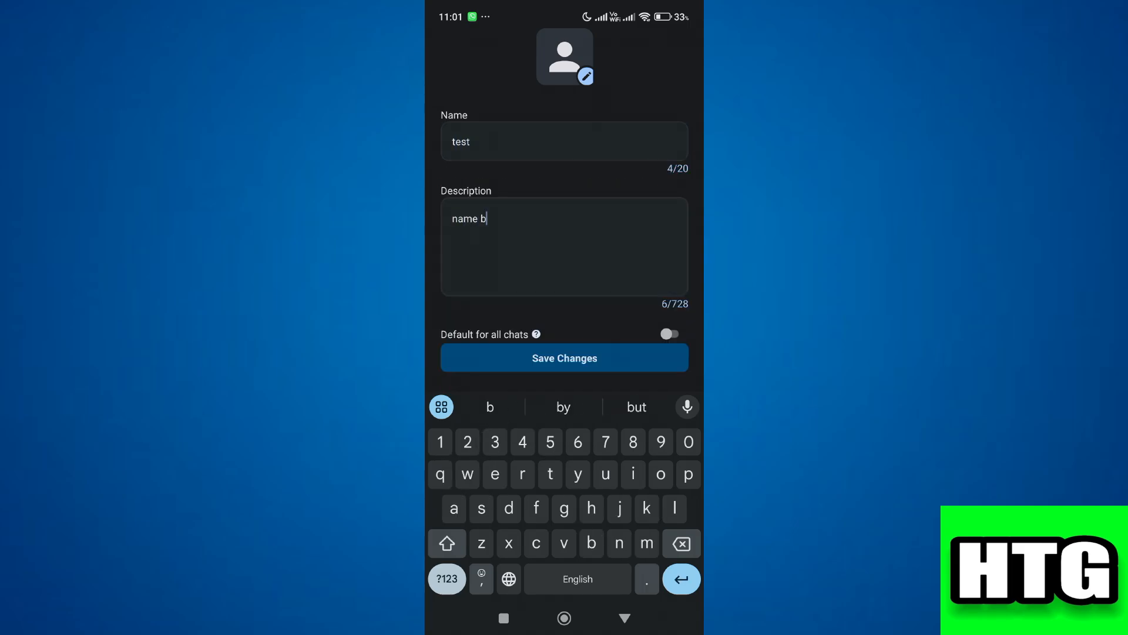
{"action": "type", "text": "ob"}
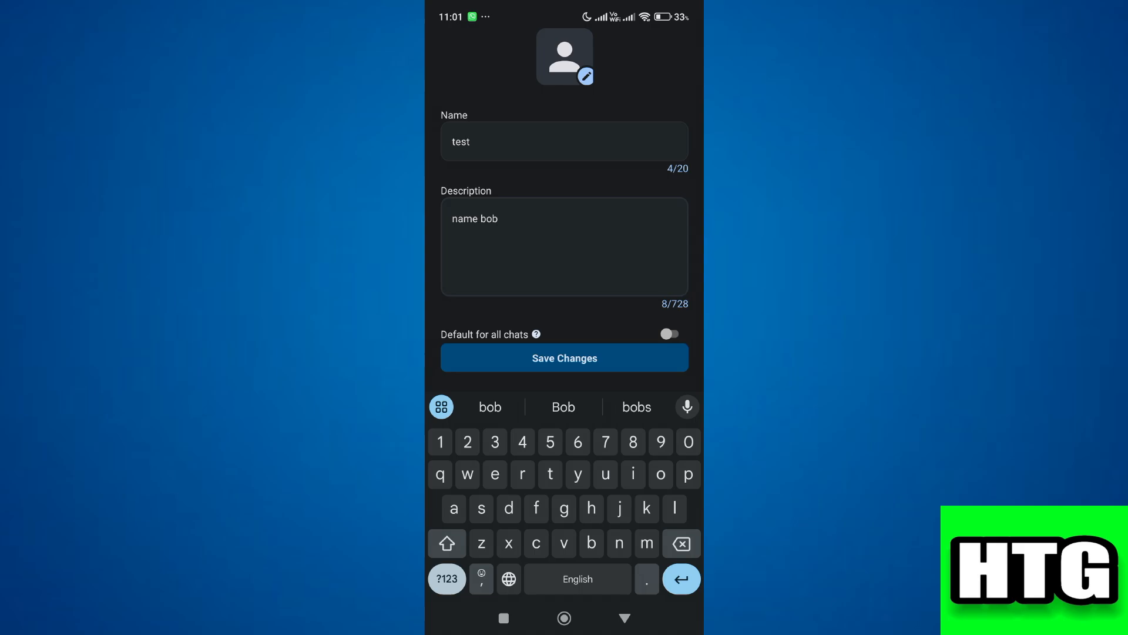
{"action": "key", "text": "Return"}
{"action": "type", "text": "ag"}
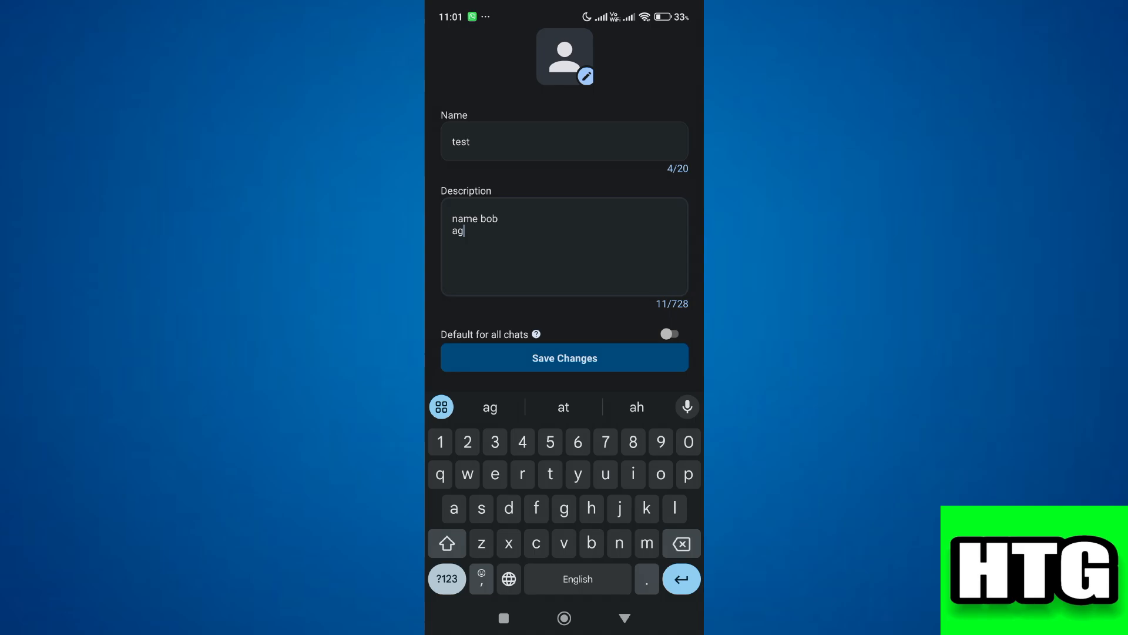
{"action": "type", "text": "e 18"}
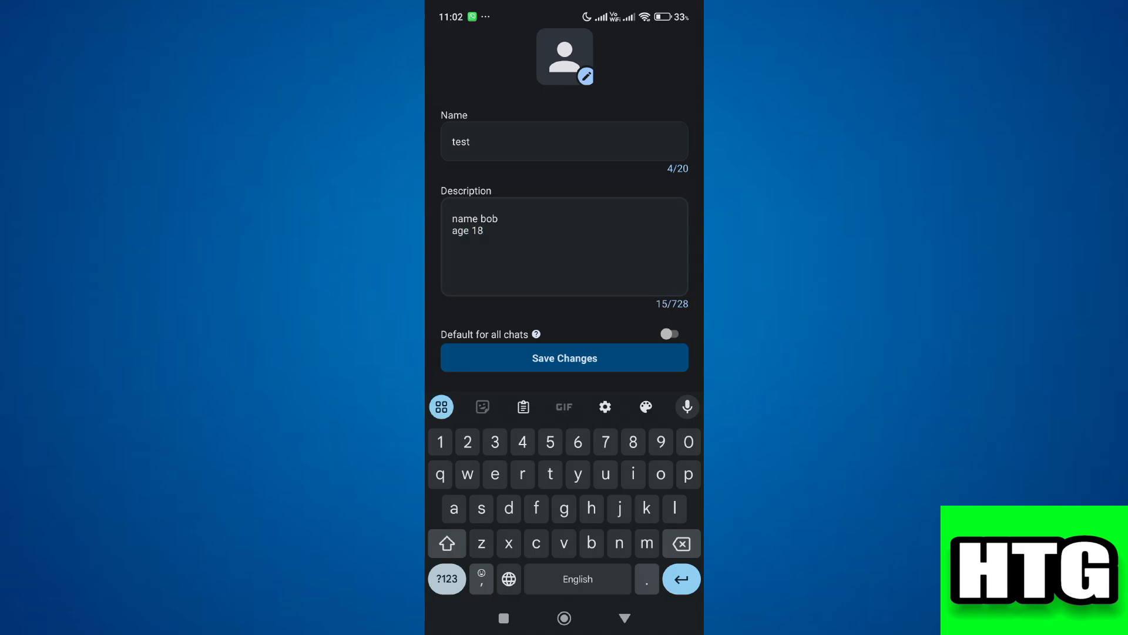
{"action": "left_click", "coordinate": [564, 357]}
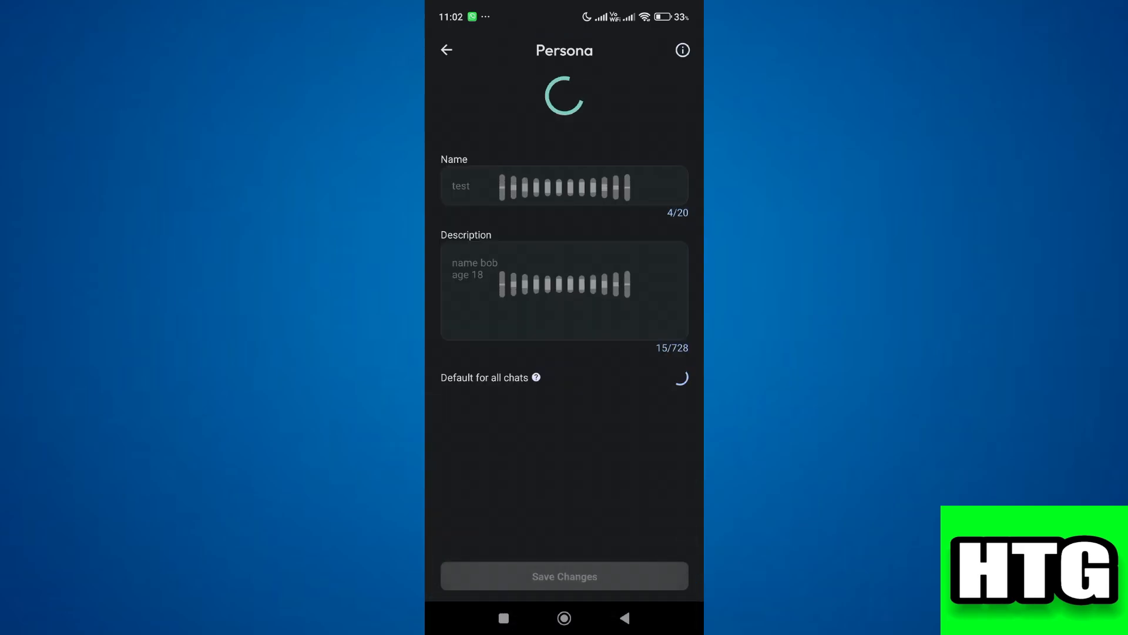
Tick the 'test' persona so it is used for this character's chats.
{"action": "left_click", "coordinate": [564, 576]}
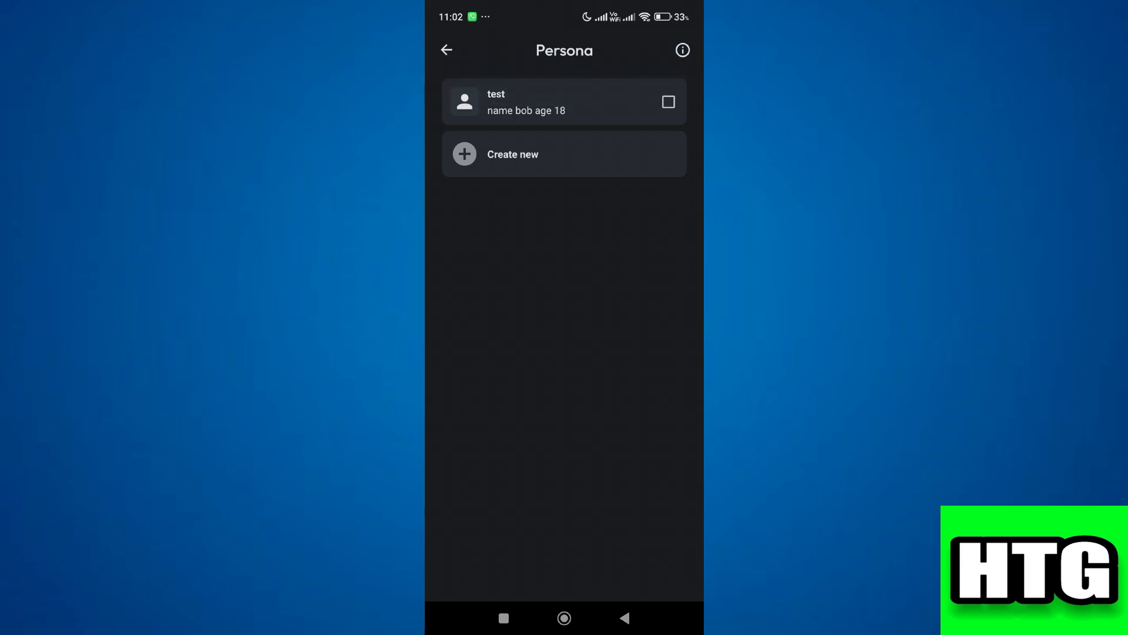
{"action": "left_click", "coordinate": [666, 101]}
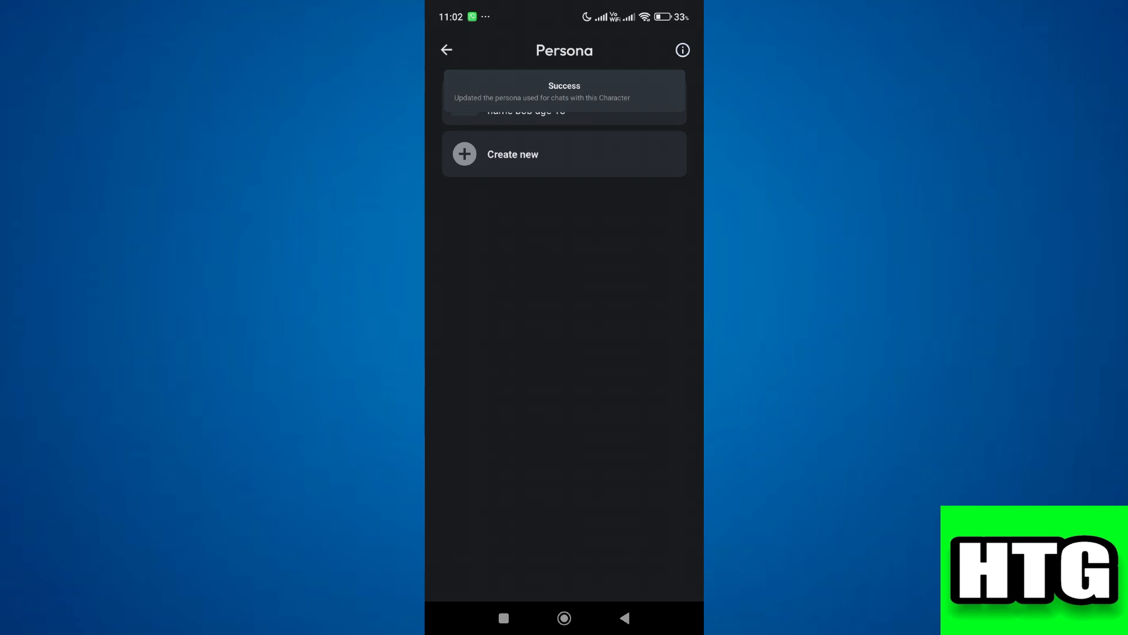